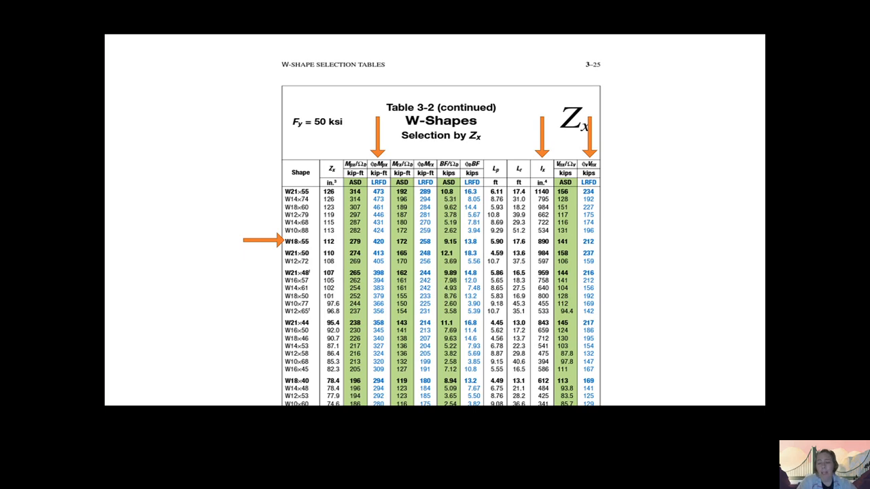
mouse_move(679, 405)
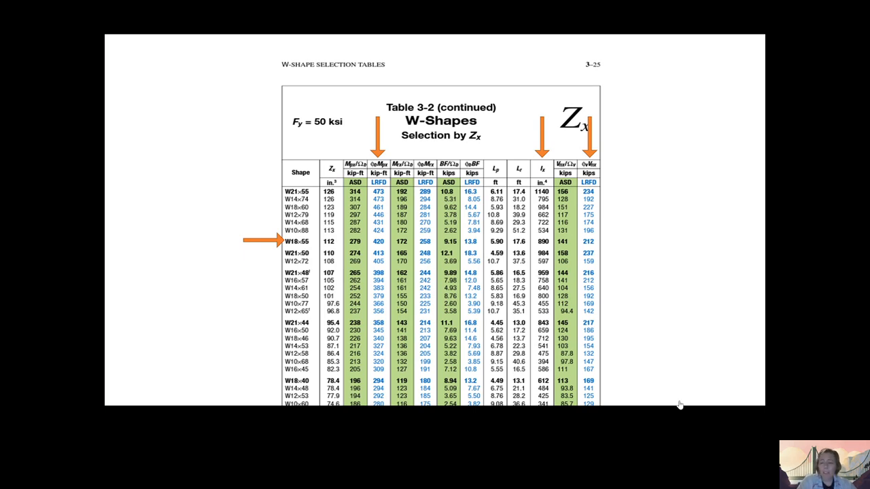
mouse_move(720, 407)
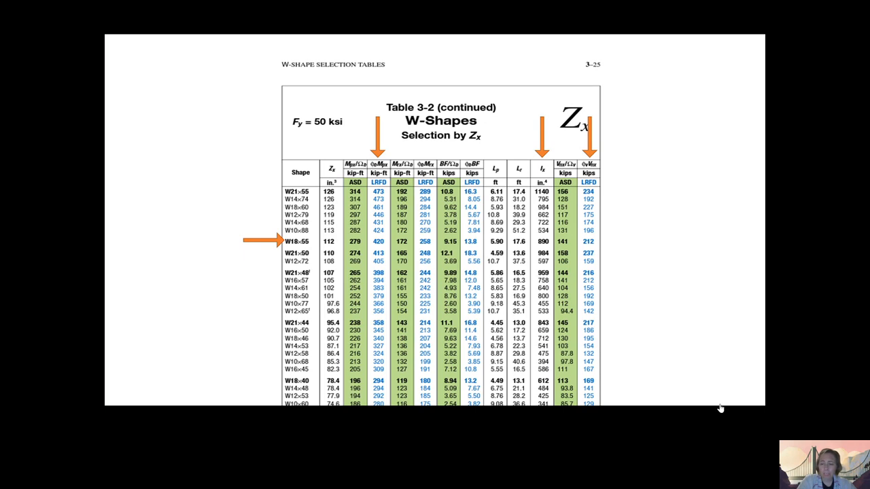